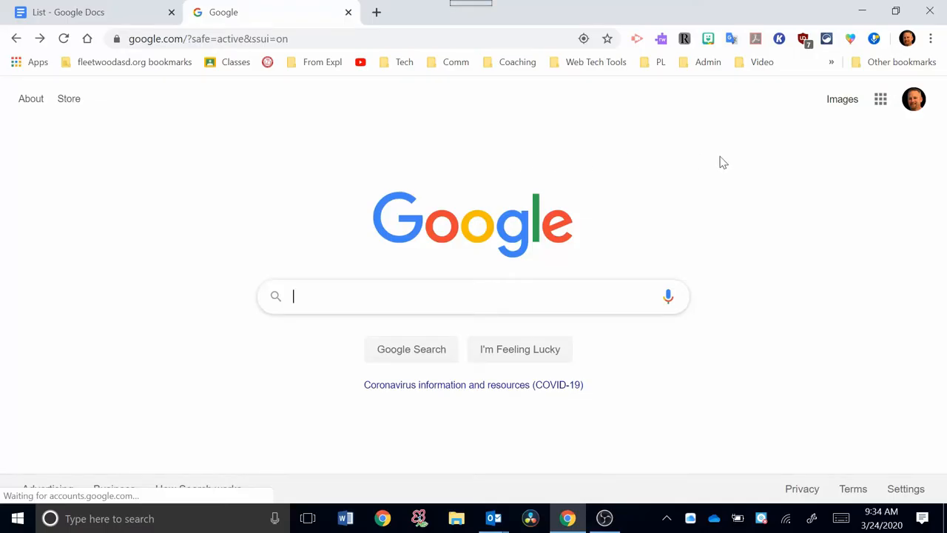
mouse_move(881, 99)
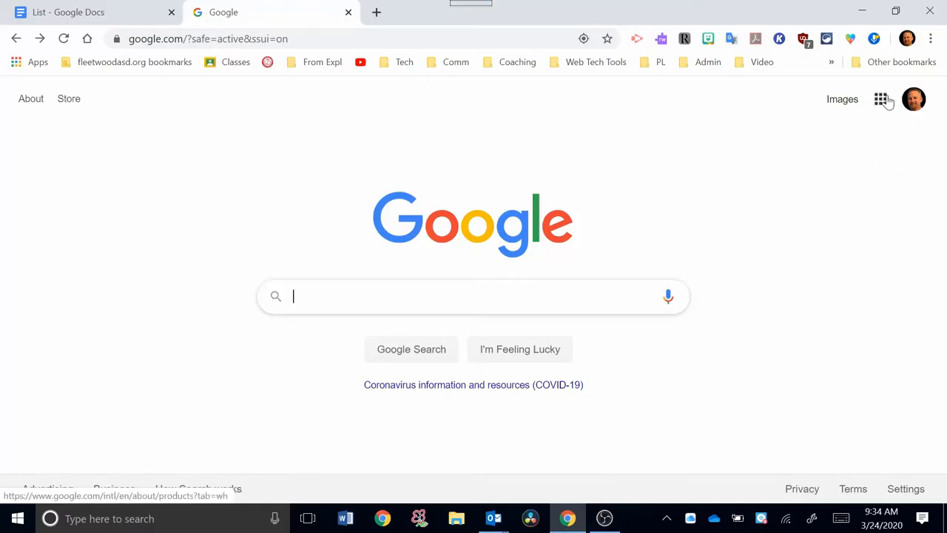
mouse_move(881, 104)
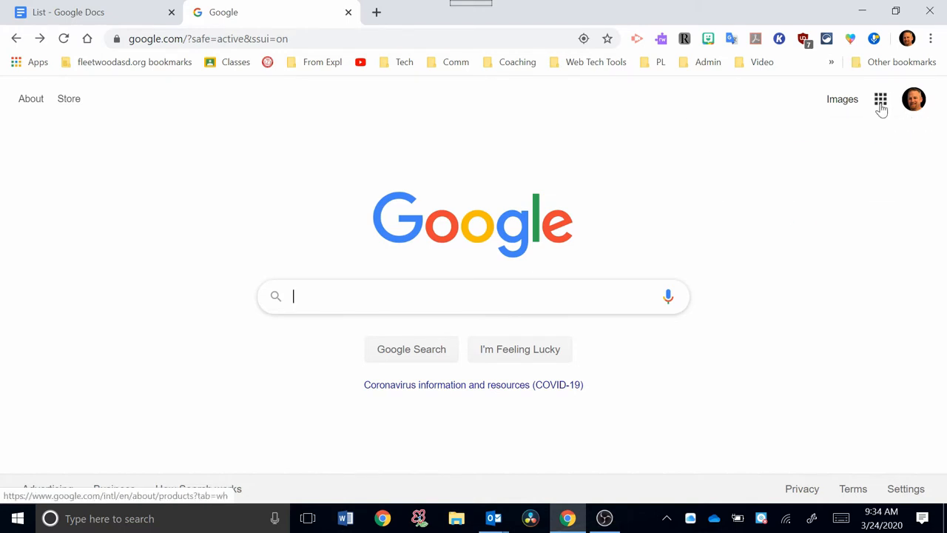
Open the Google apps launcher from the top-right grid on the Google homepage.
left_click(880, 99)
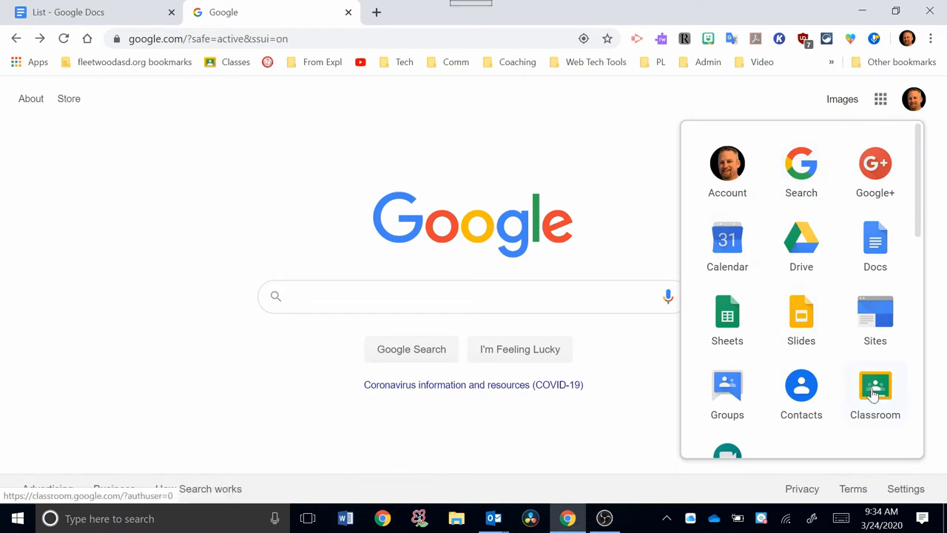
Launch Classroom from the apps menu and show the Join class / Create class options.
left_click(875, 389)
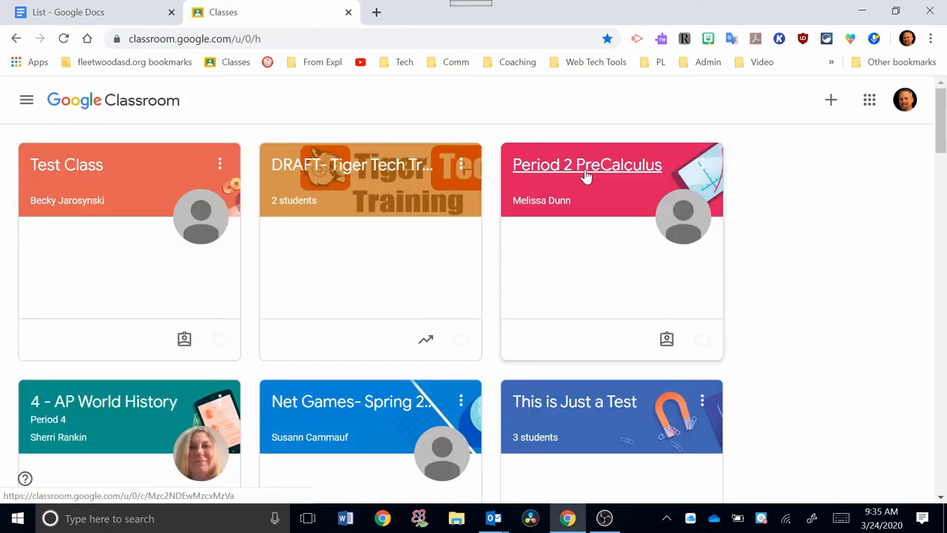
mouse_move(916, 192)
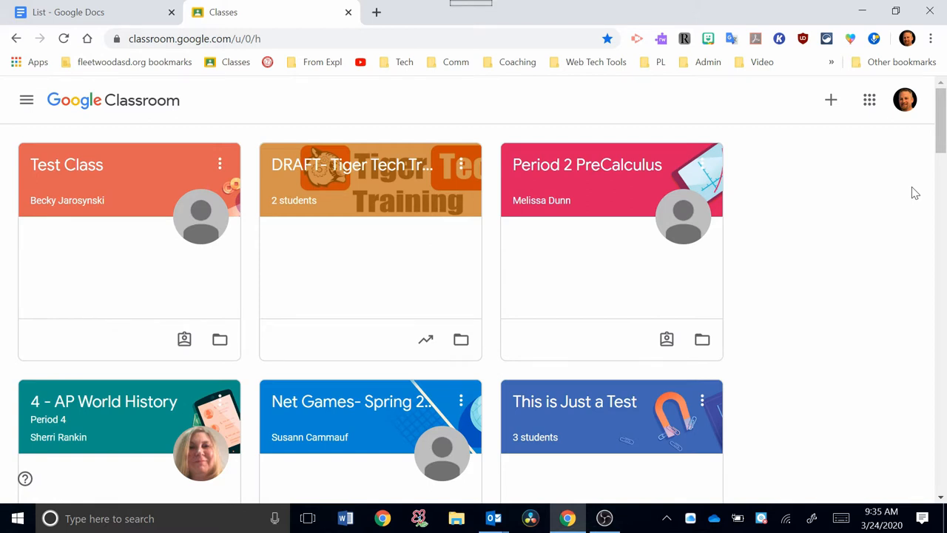
mouse_move(869, 100)
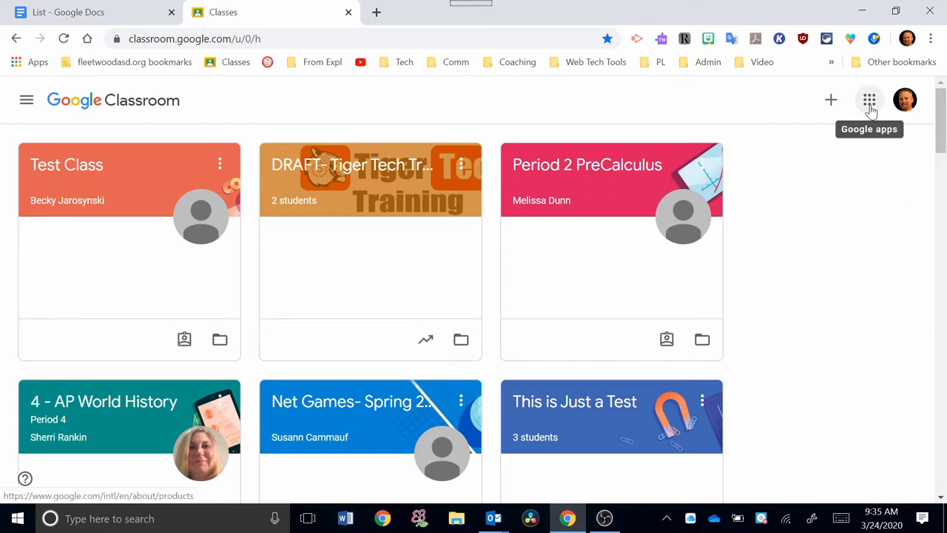
mouse_move(831, 100)
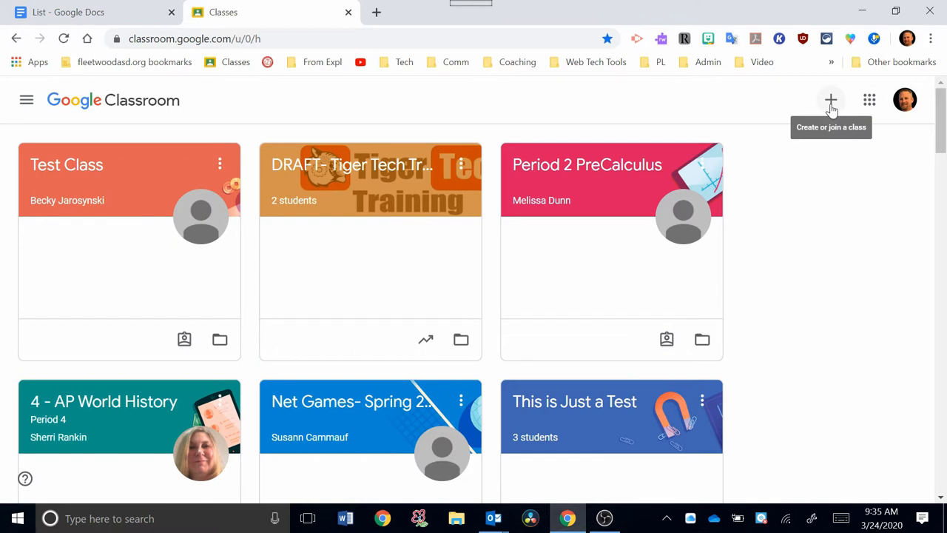
left_click(831, 99)
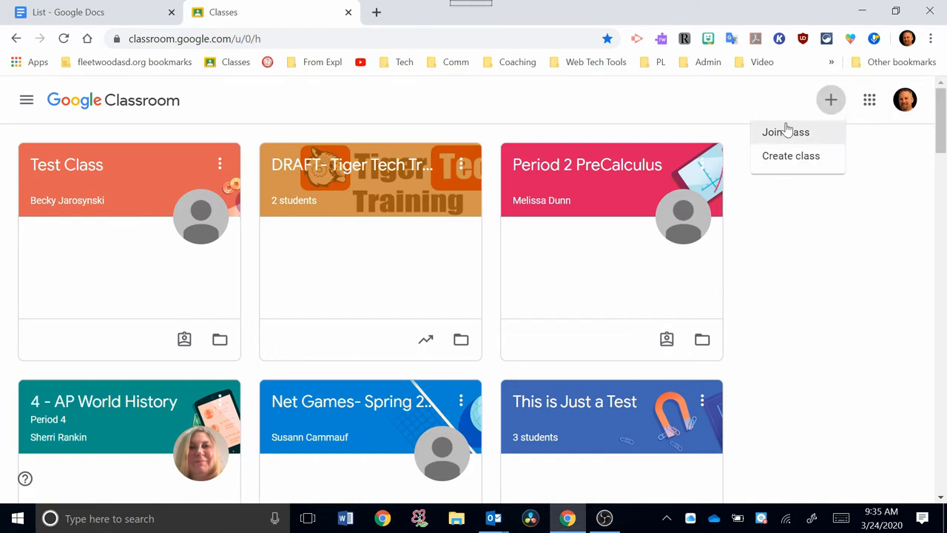
mouse_move(784, 156)
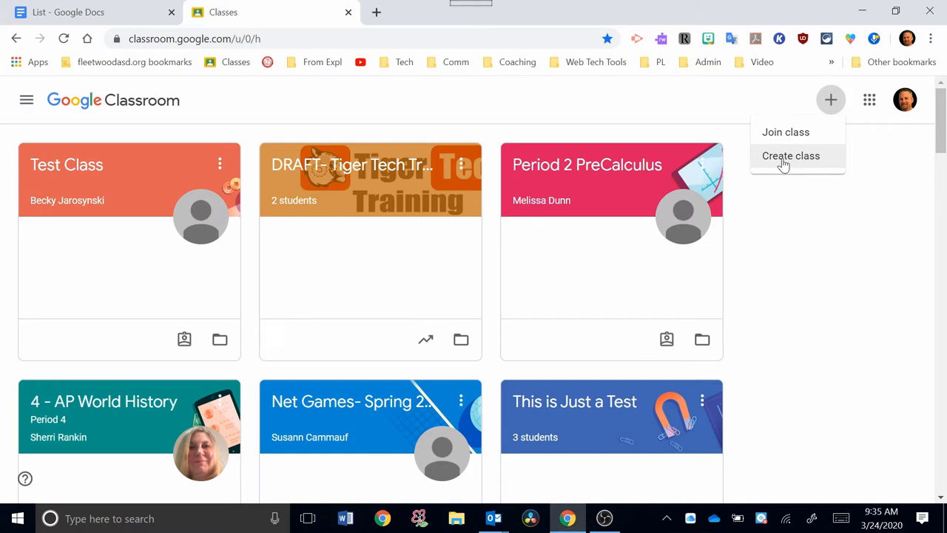
Start a new class and name it 'Example Period 3 Science'.
left_click(791, 155)
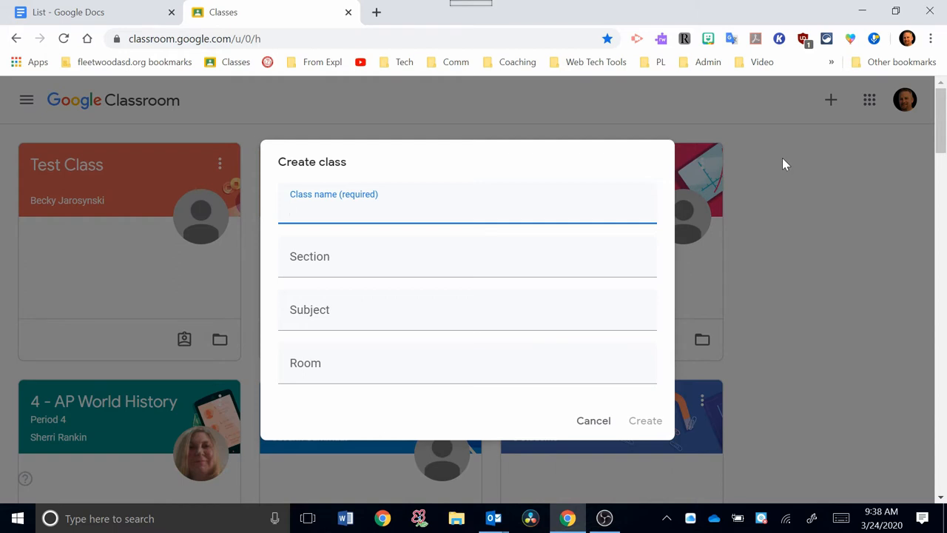
left_click(467, 209)
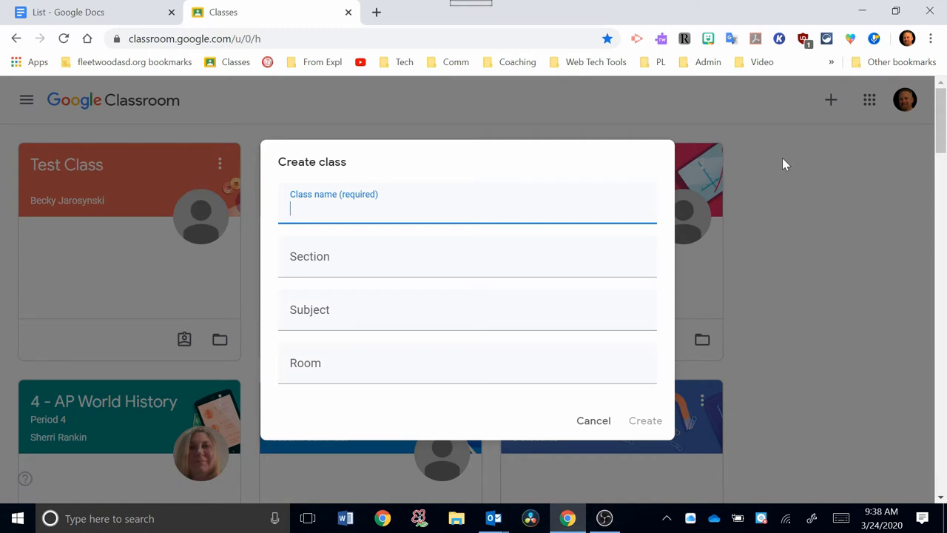
type("Example Period 3")
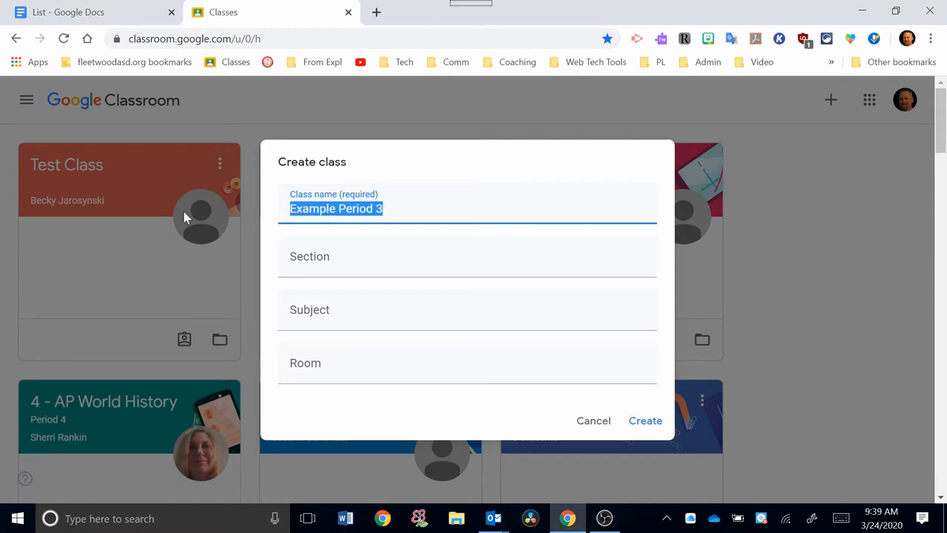
key("Delete")
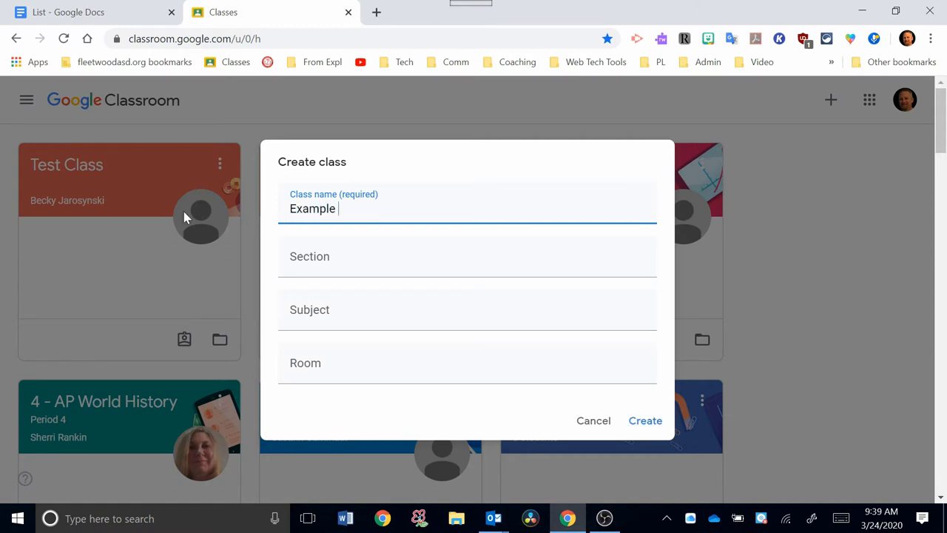
type("Period")
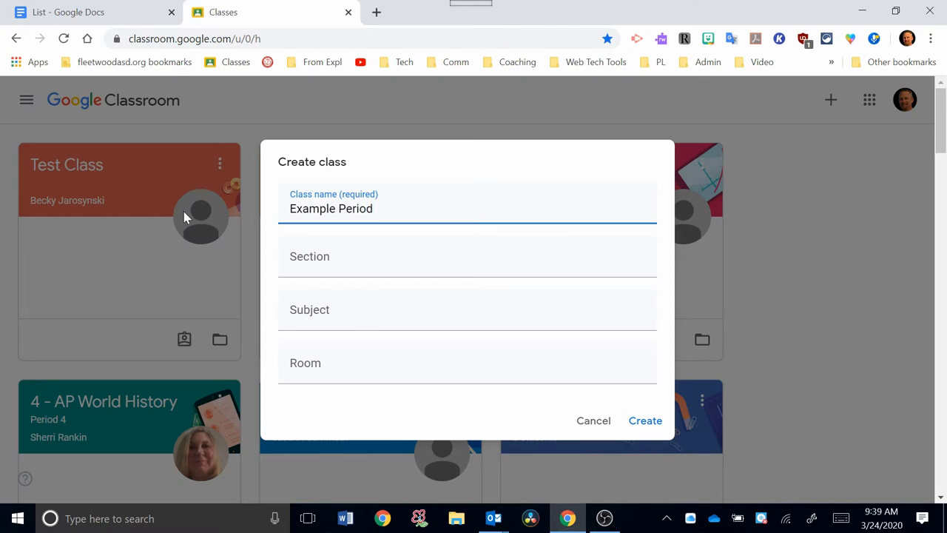
type("3 Scienc")
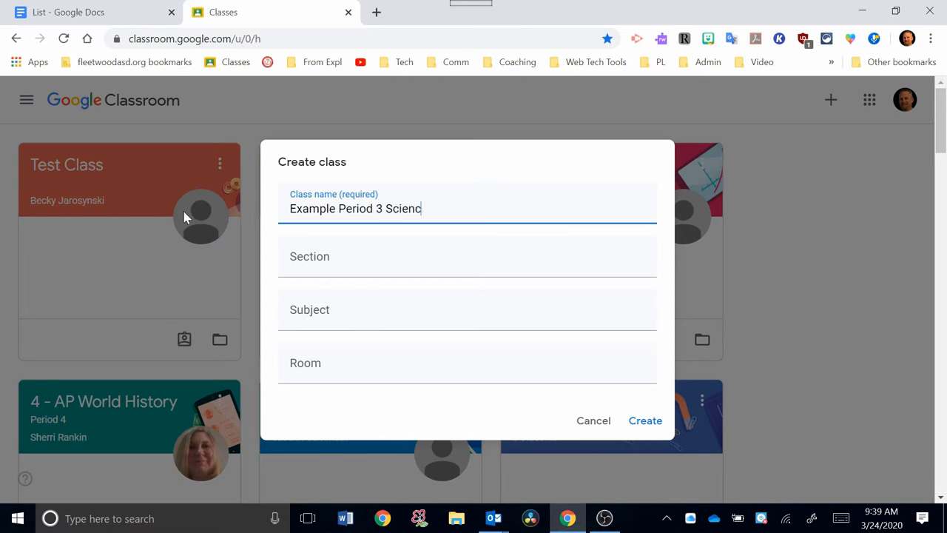
type("e")
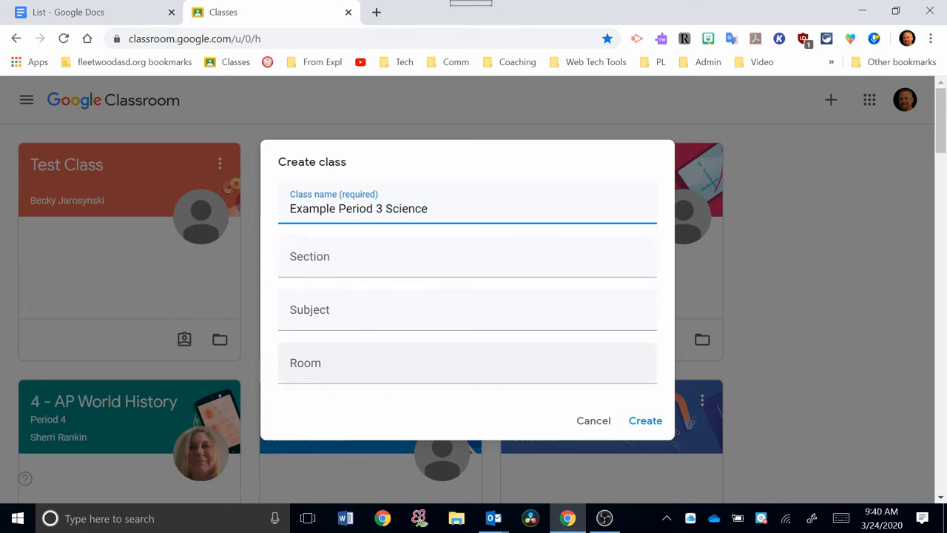
mouse_move(645, 421)
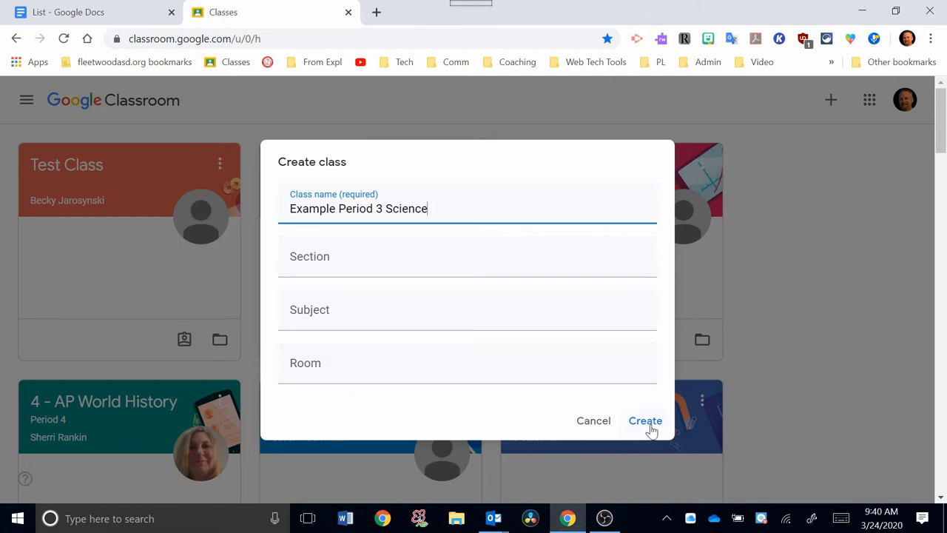
Confirm creation of 'Example Period 3 Science' to reach its Stream page and class code.
left_click(644, 420)
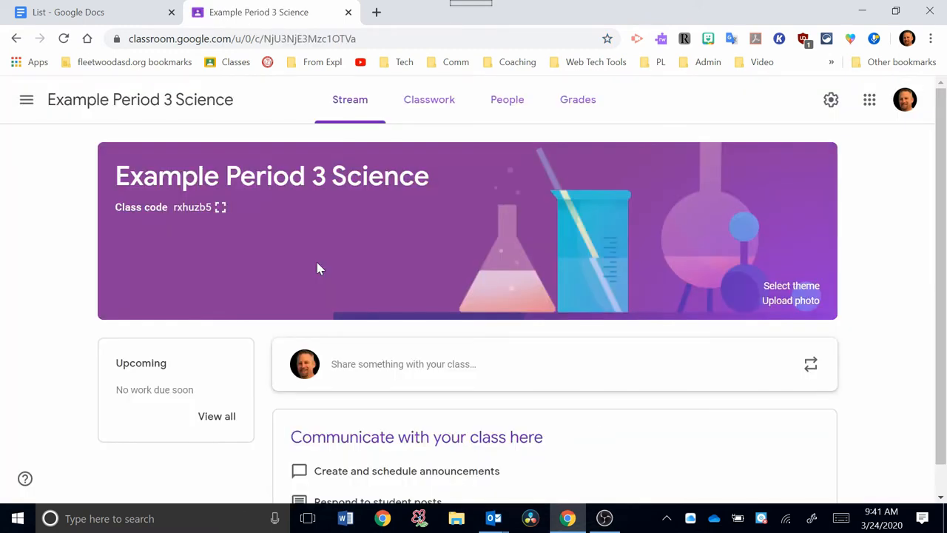
mouse_move(403, 232)
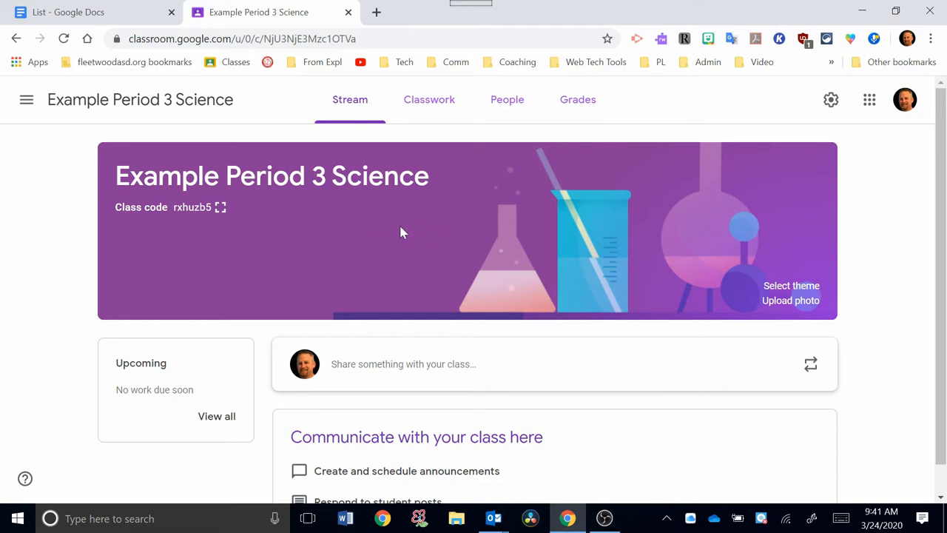
mouse_move(796, 266)
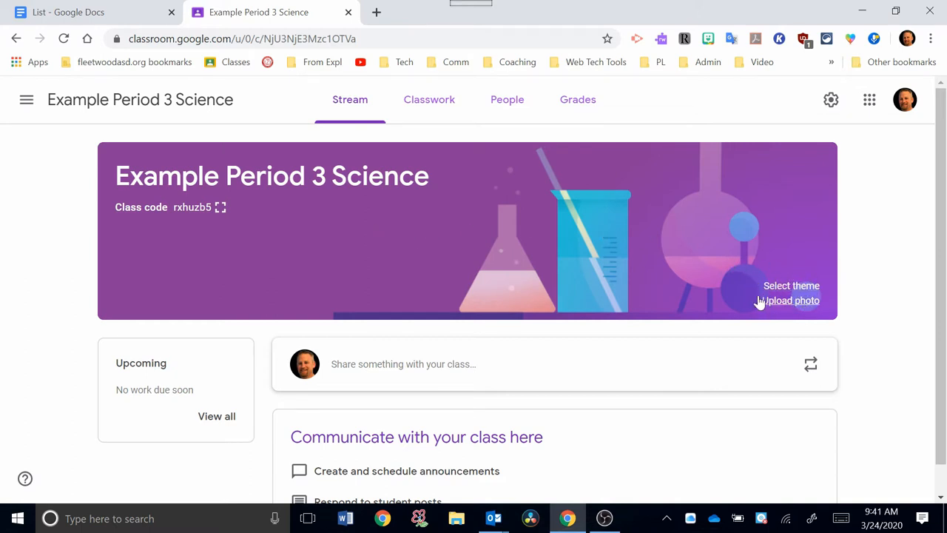
mouse_move(162, 241)
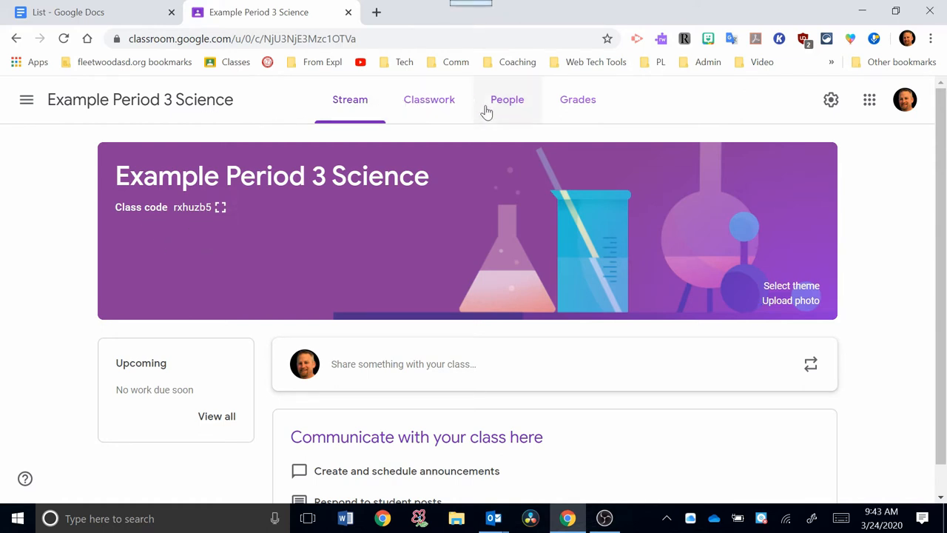
mouse_move(274, 109)
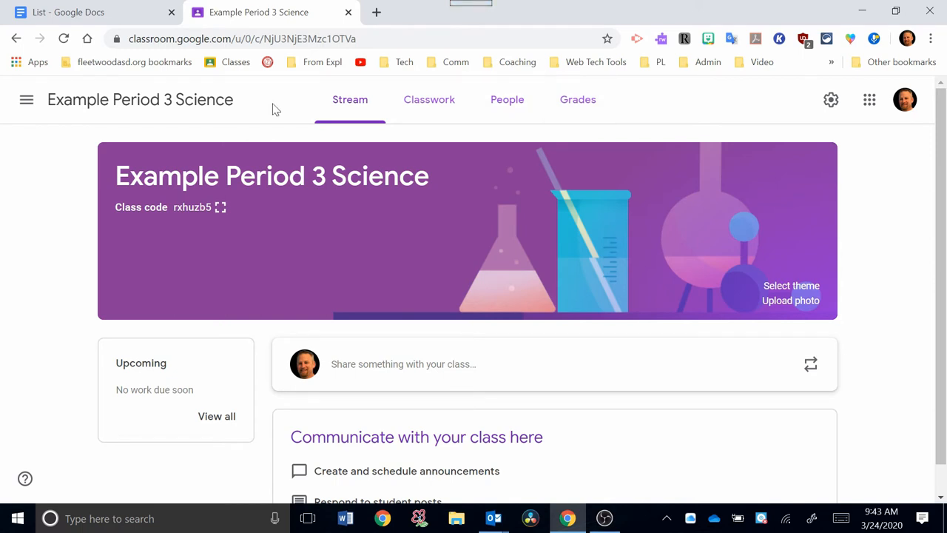
Go to the Classwork tab and preview the Create menu's classwork types.
left_click(436, 99)
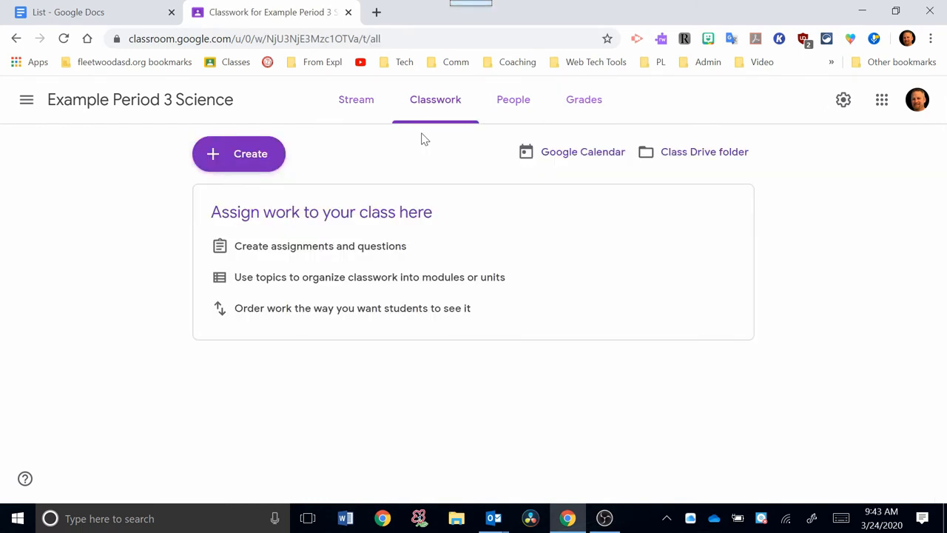
mouse_move(435, 100)
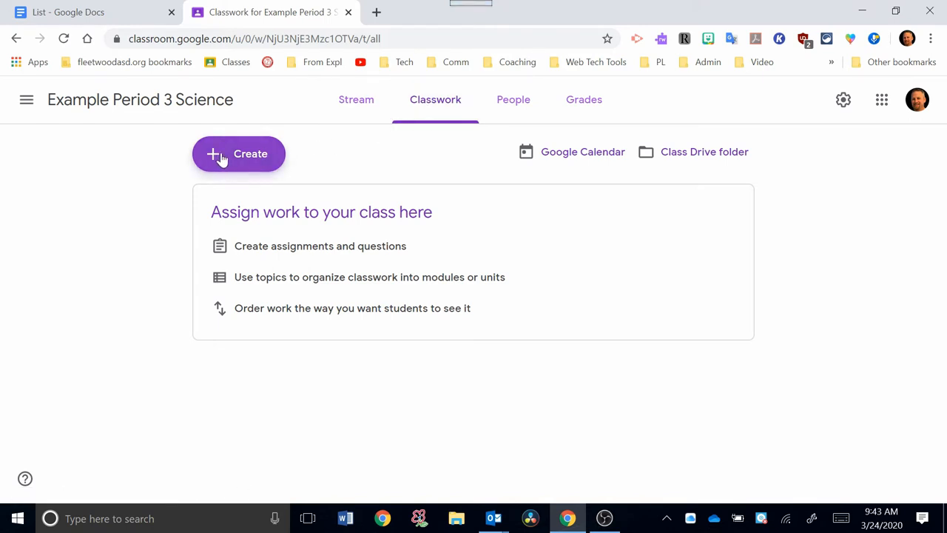
left_click(238, 154)
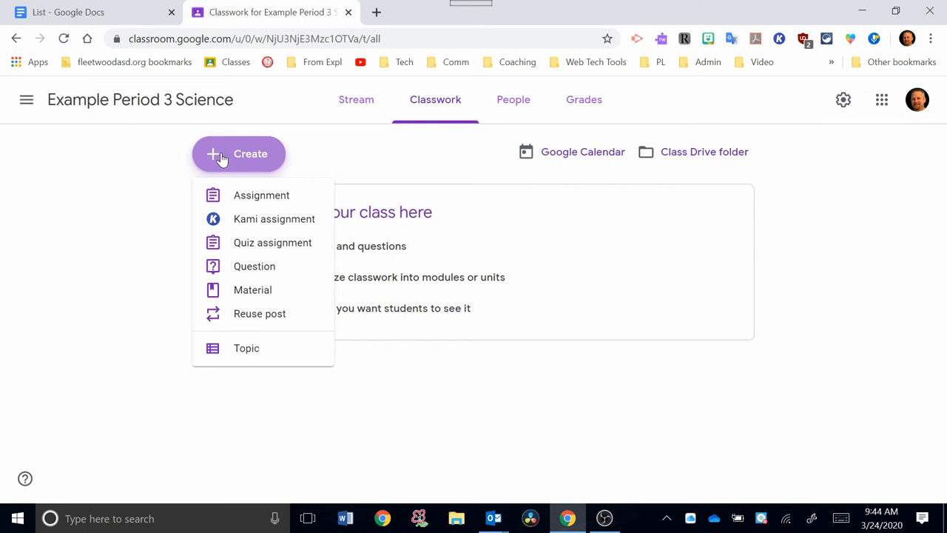
mouse_move(299, 111)
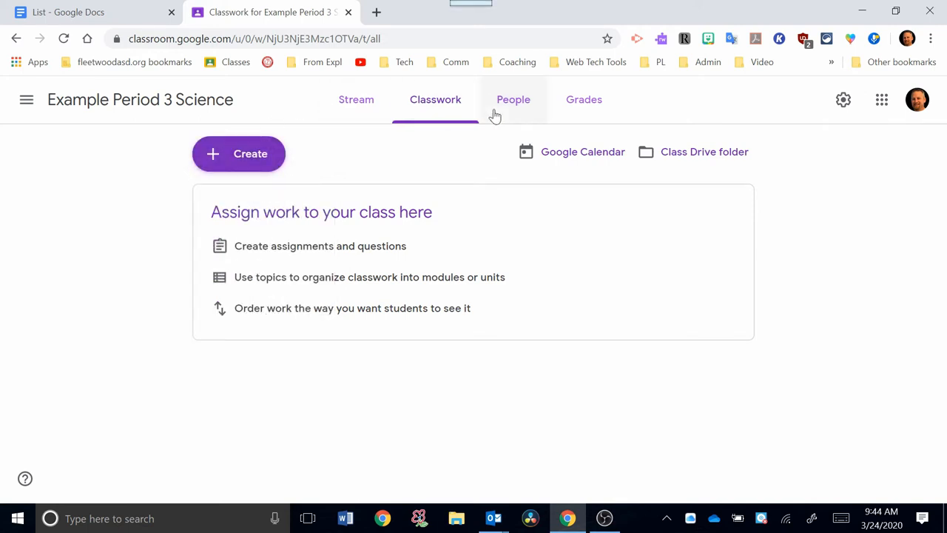
left_click(514, 100)
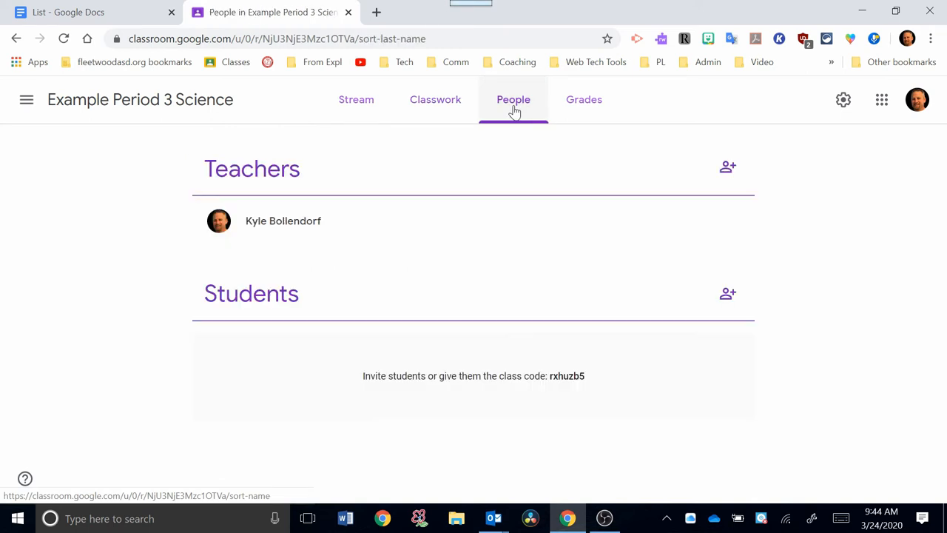
mouse_move(288, 395)
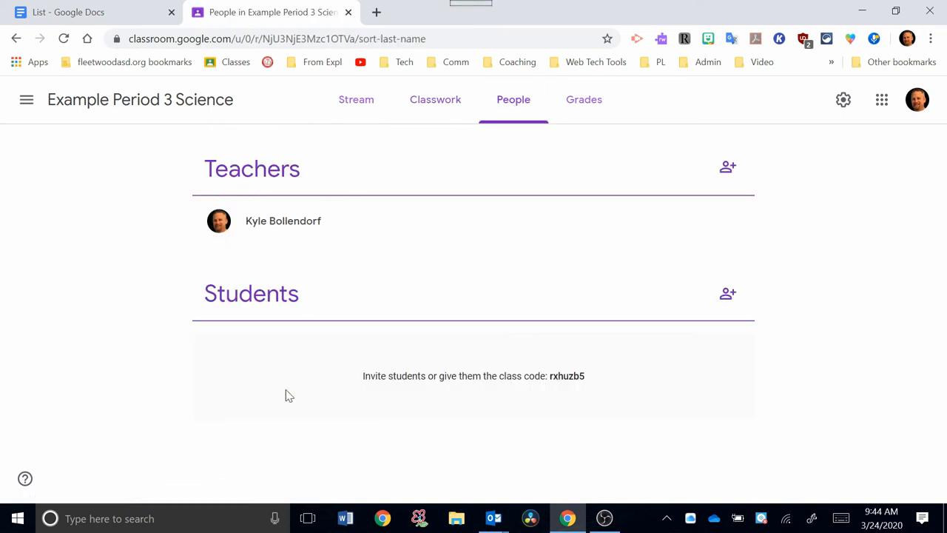
mouse_move(458, 387)
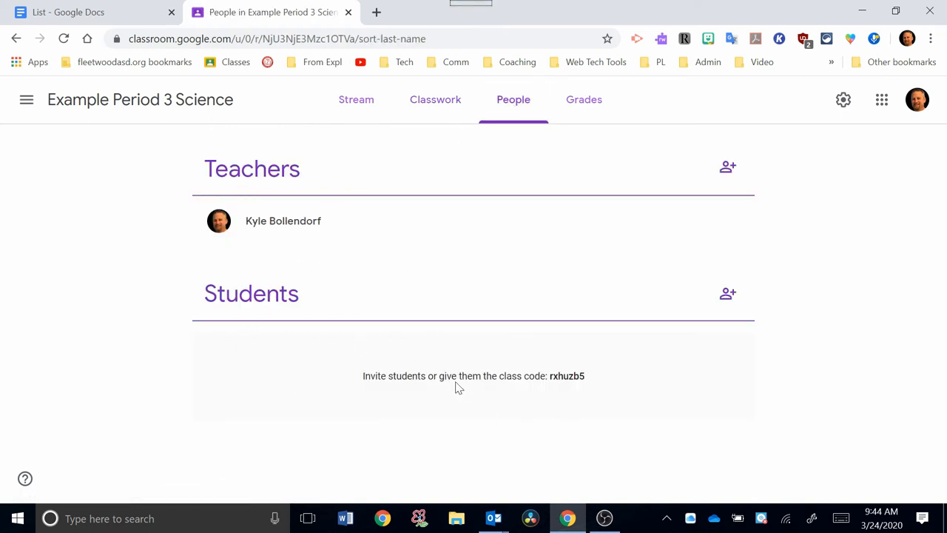
mouse_move(707, 201)
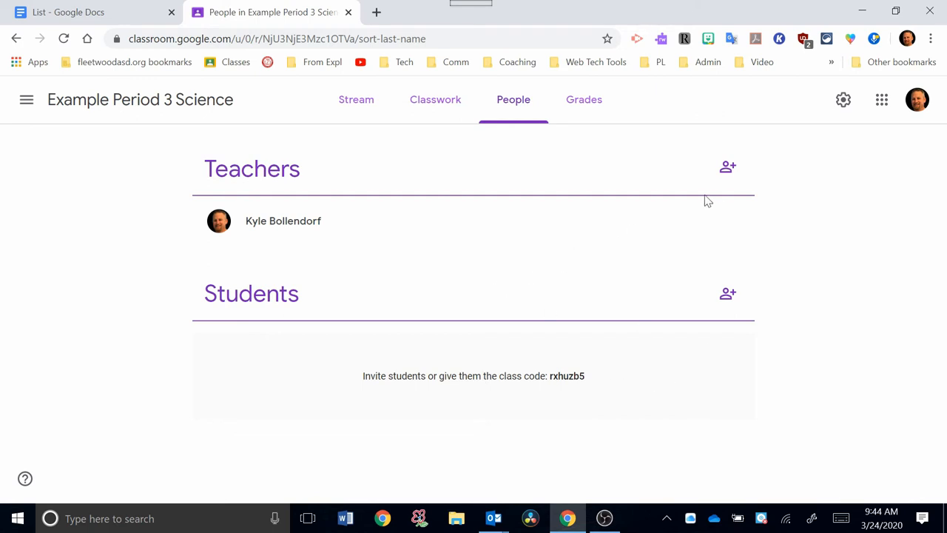
mouse_move(729, 167)
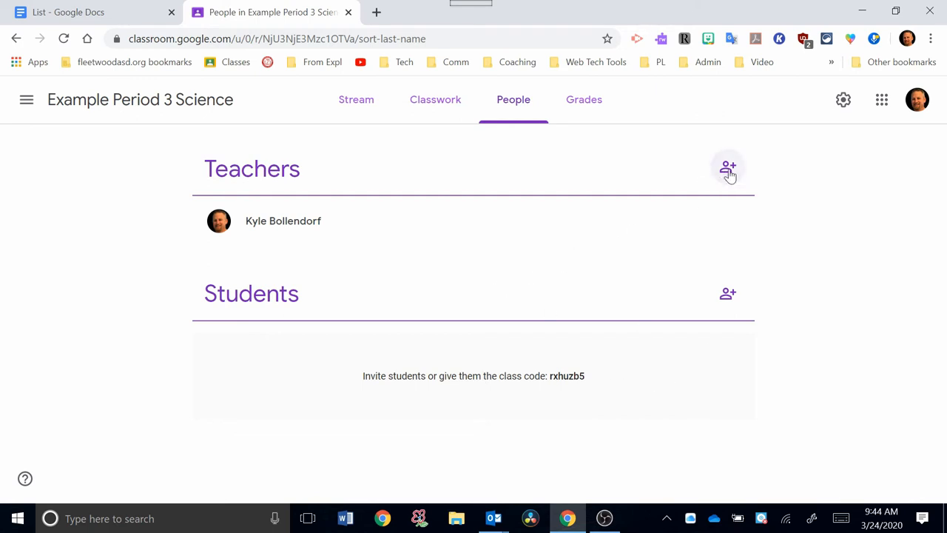
left_click(728, 168)
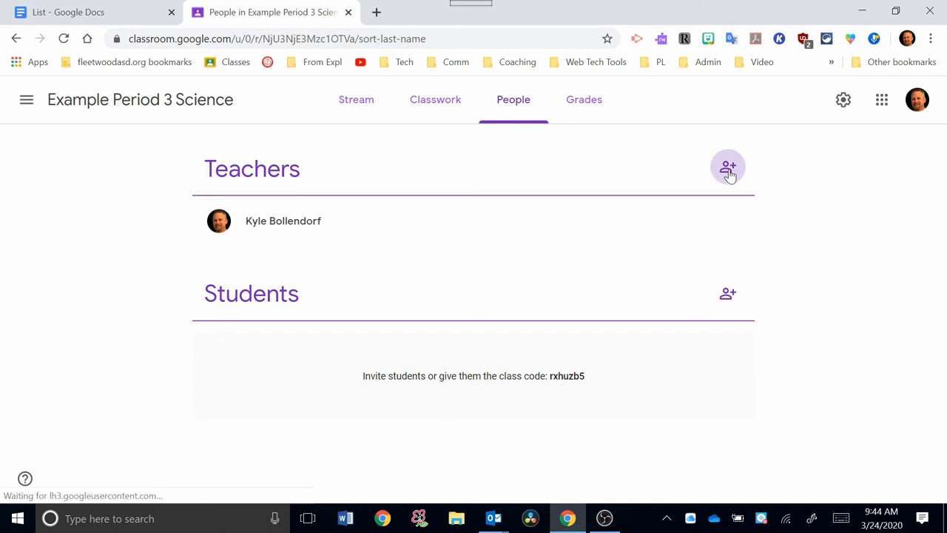
left_click(728, 168)
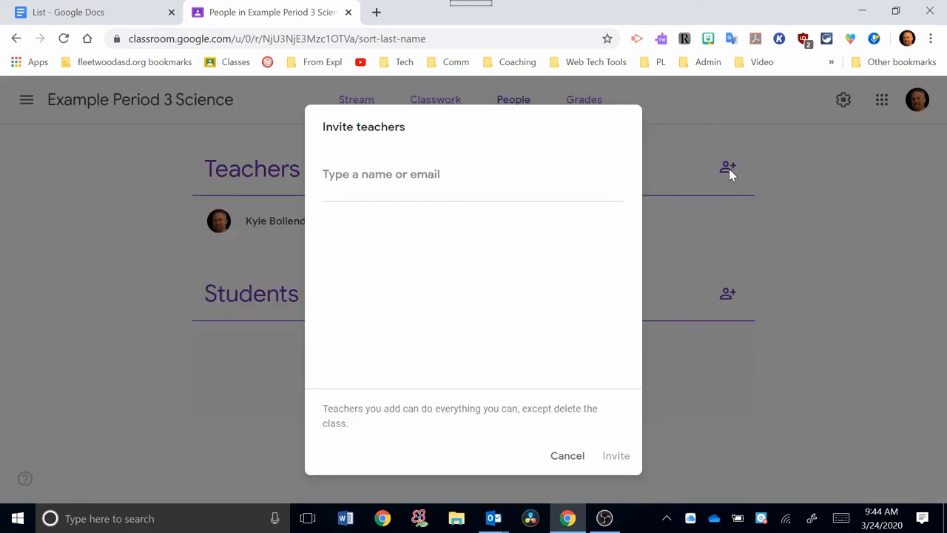
type("linda")
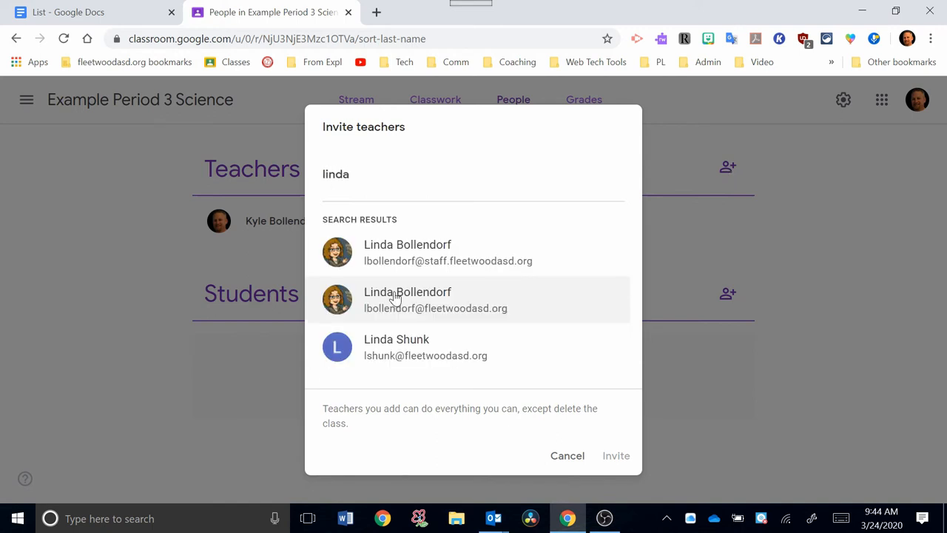
left_click(407, 300)
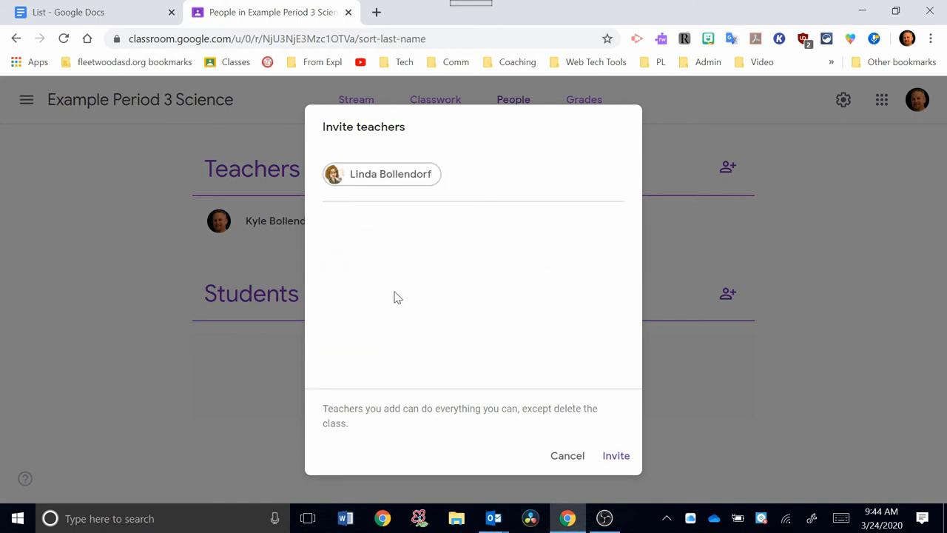
mouse_move(616, 455)
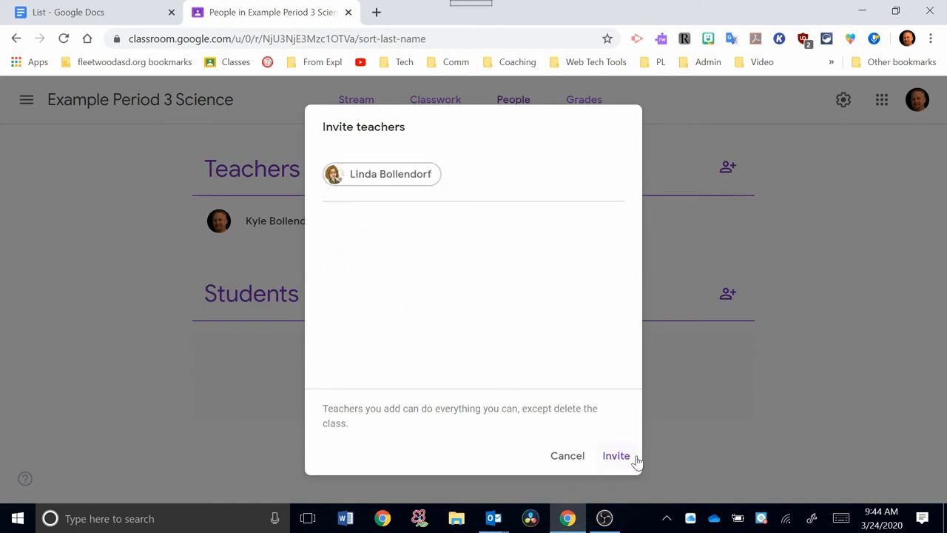
mouse_move(618, 459)
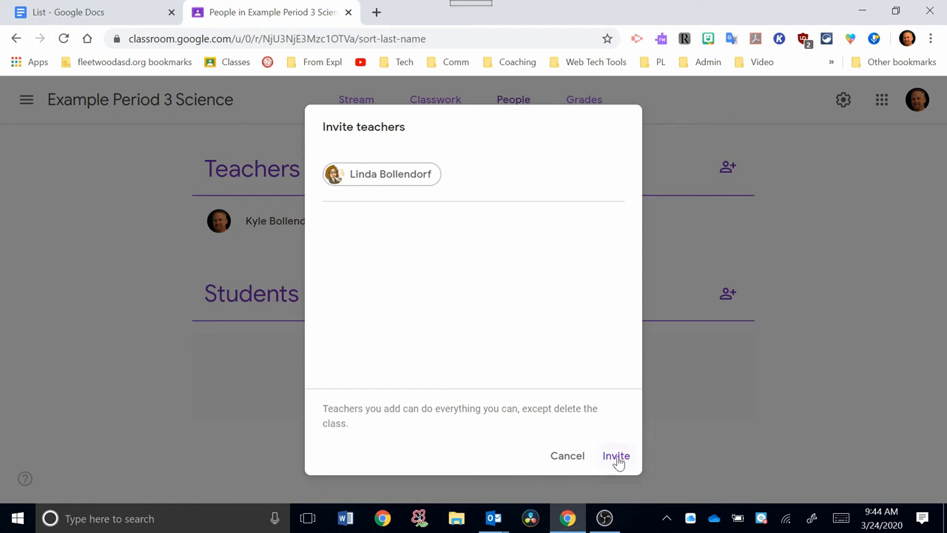
left_click(616, 455)
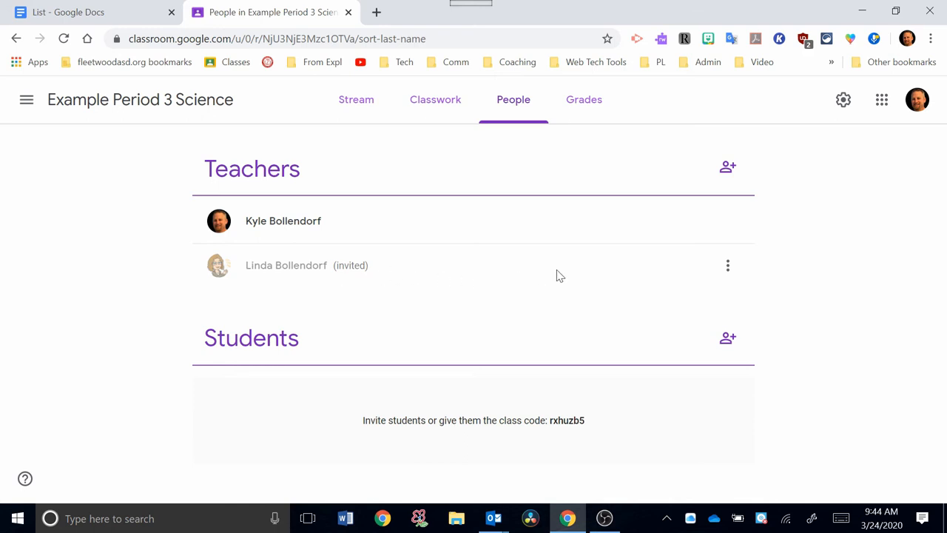
mouse_move(389, 254)
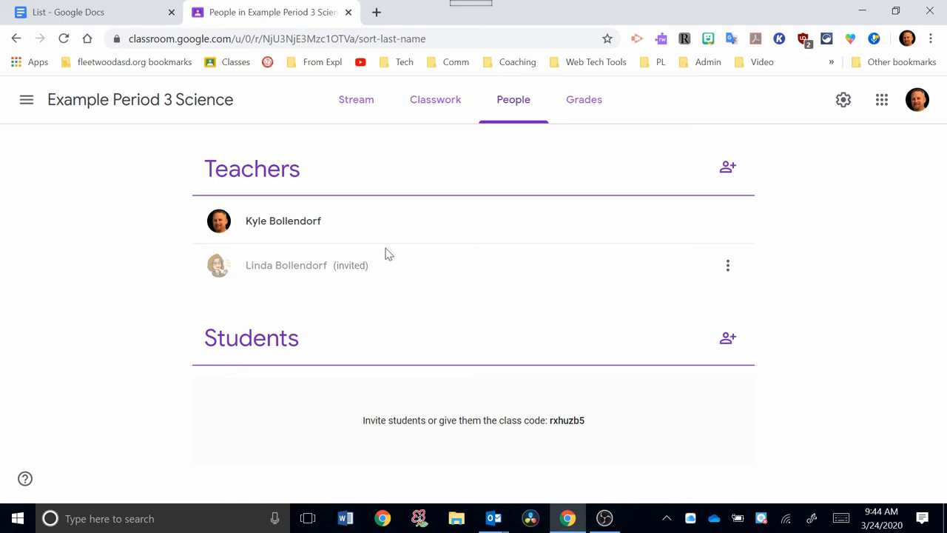
mouse_move(359, 235)
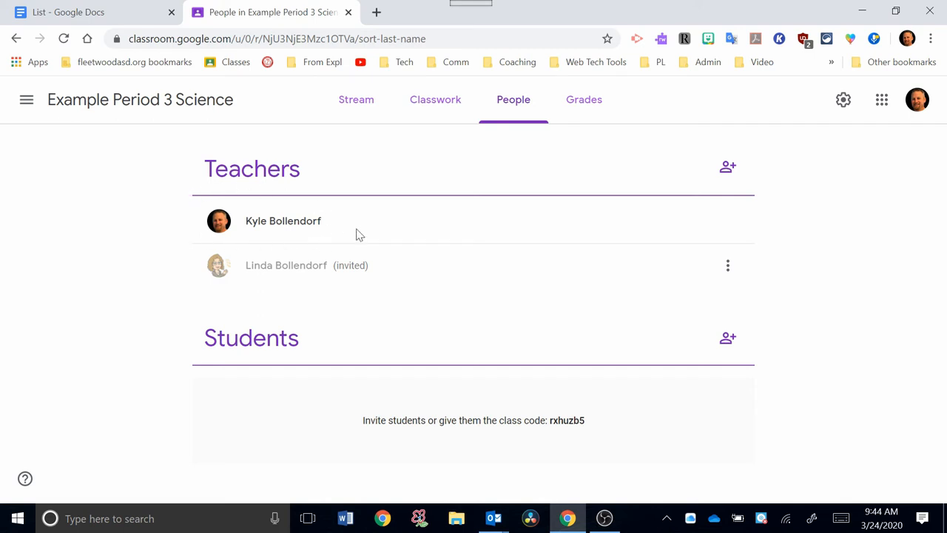
mouse_move(623, 336)
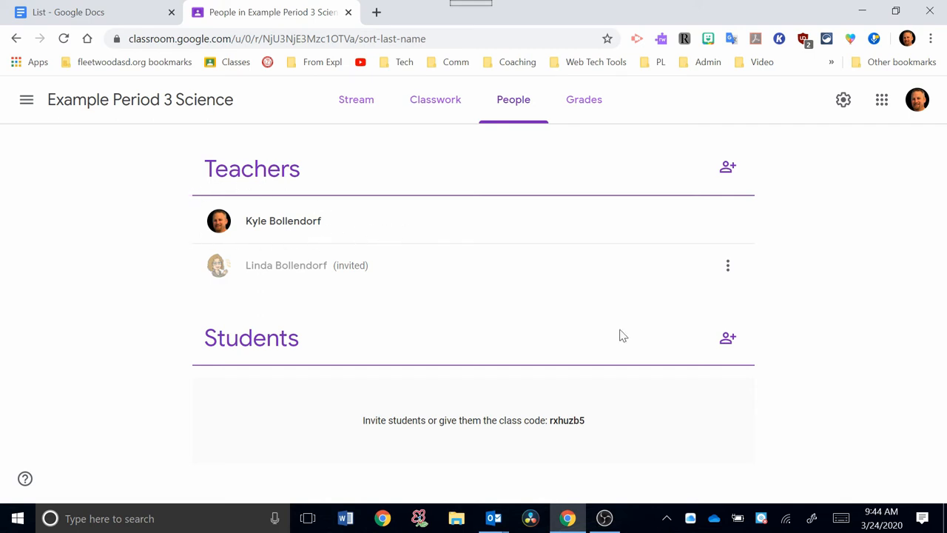
mouse_move(728, 338)
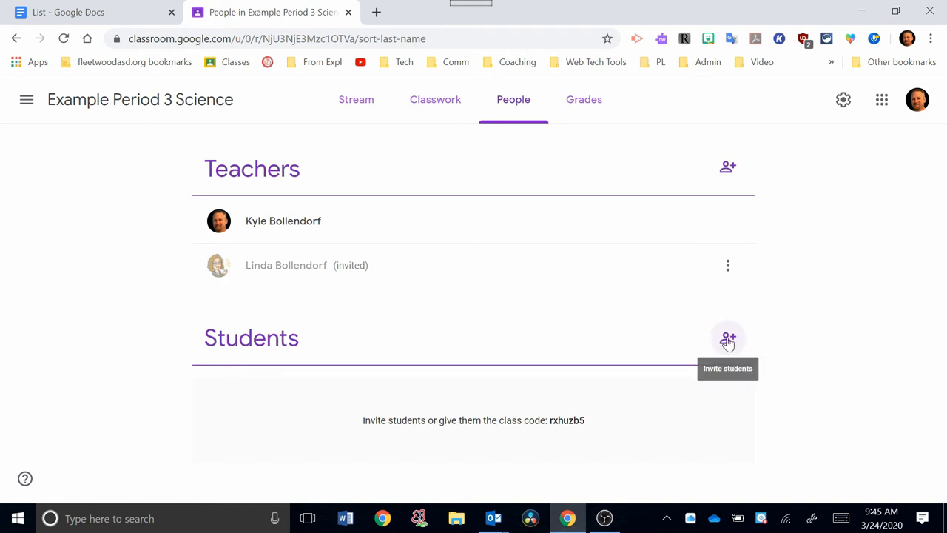
left_click(727, 339)
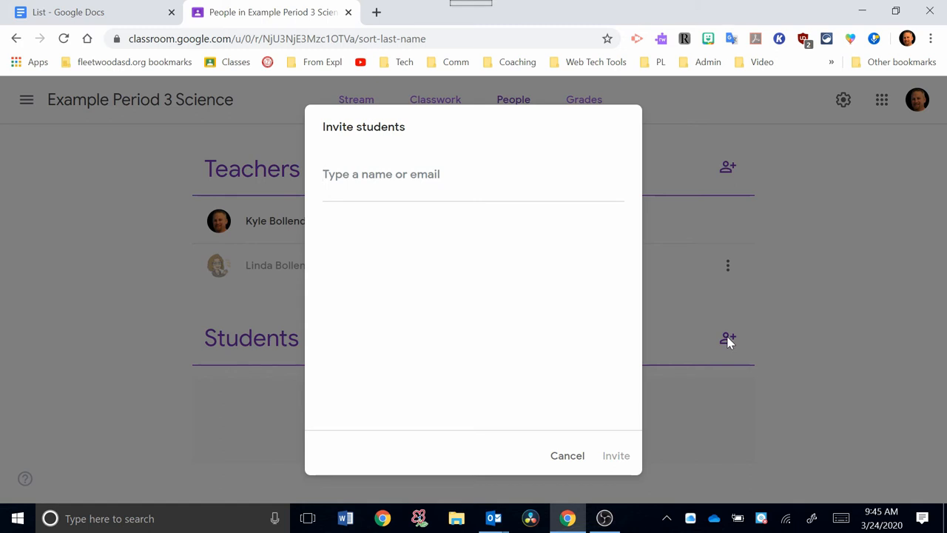
left_click(381, 174)
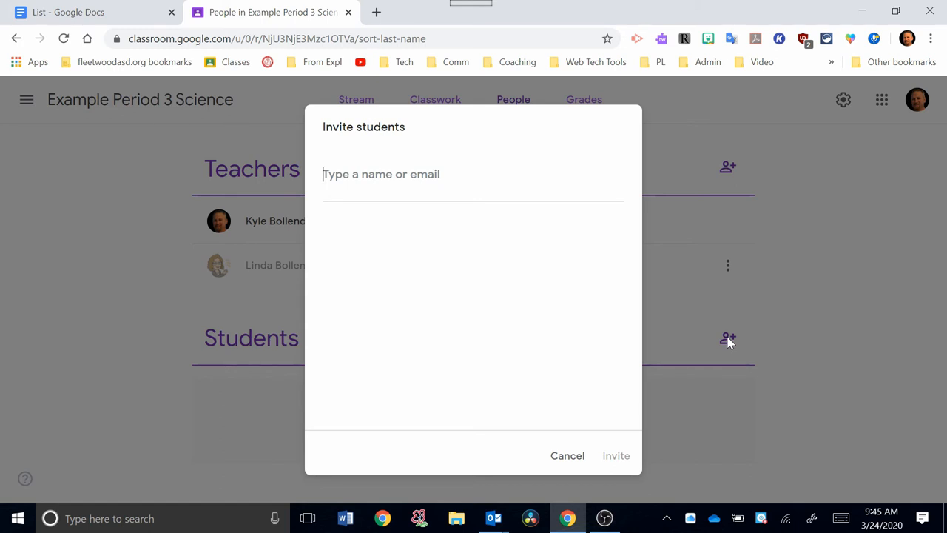
type("laurel")
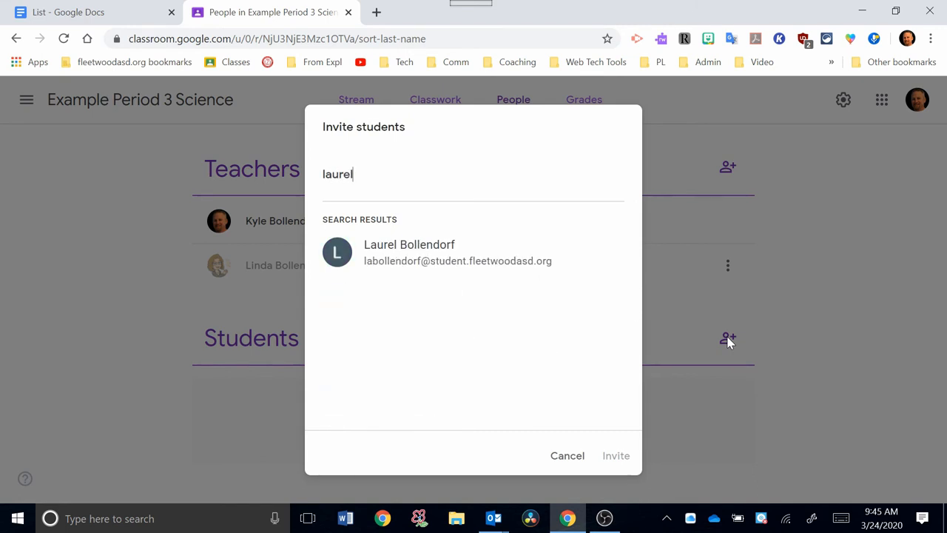
mouse_move(467, 259)
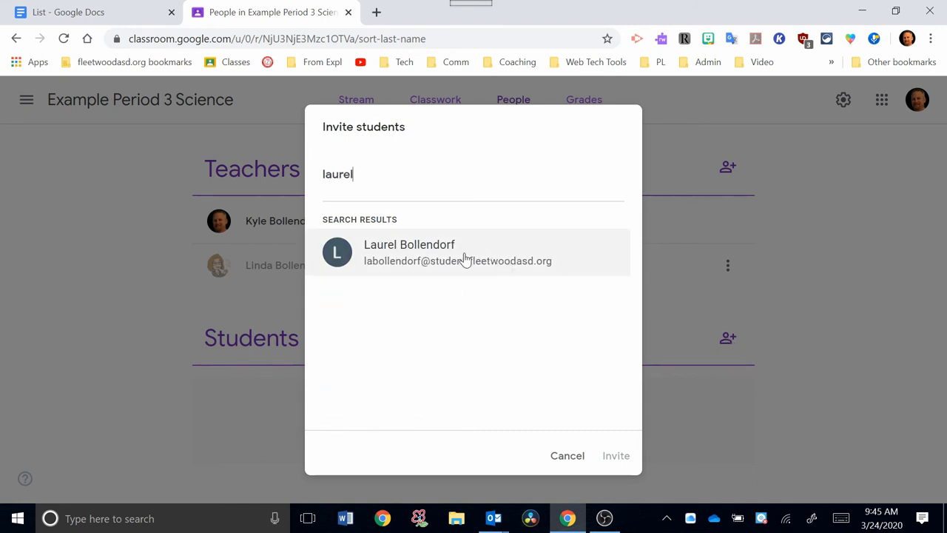
left_click(410, 251)
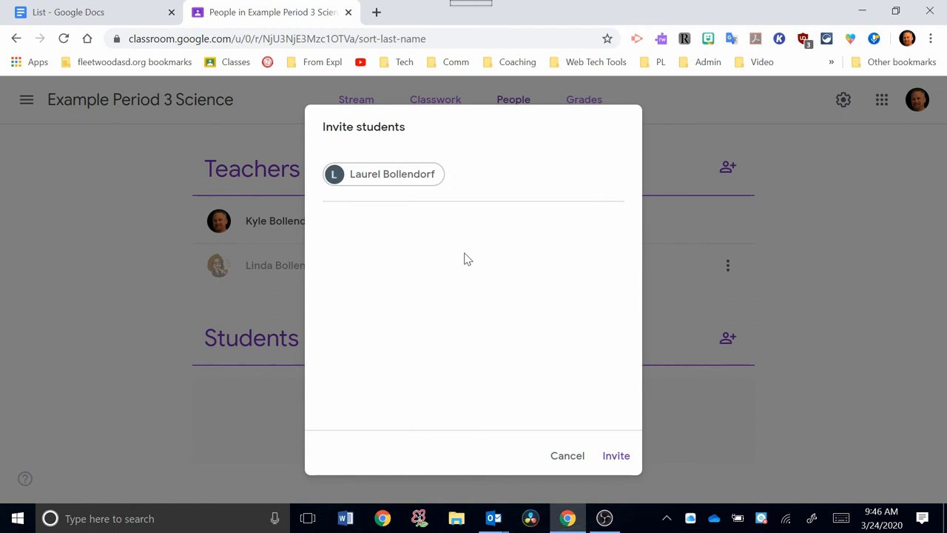
left_click(452, 174)
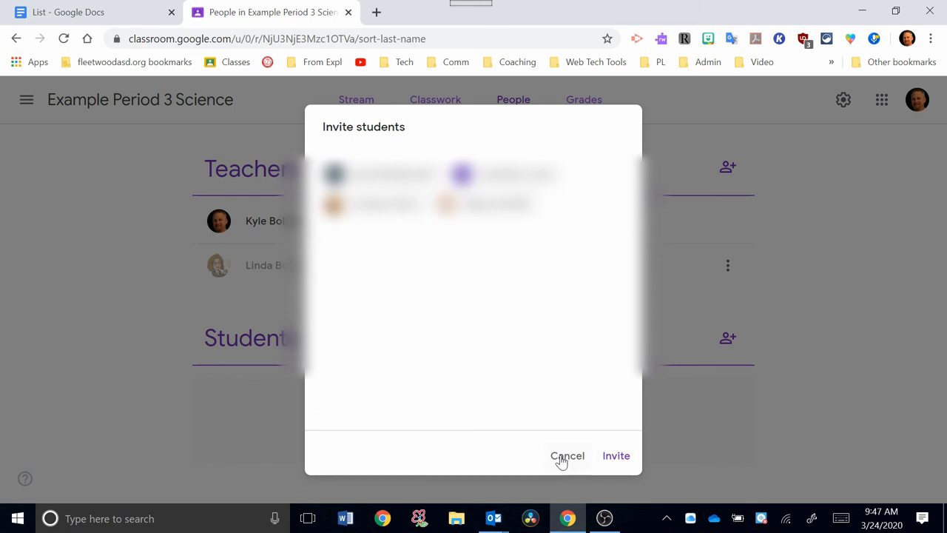
left_click(567, 455)
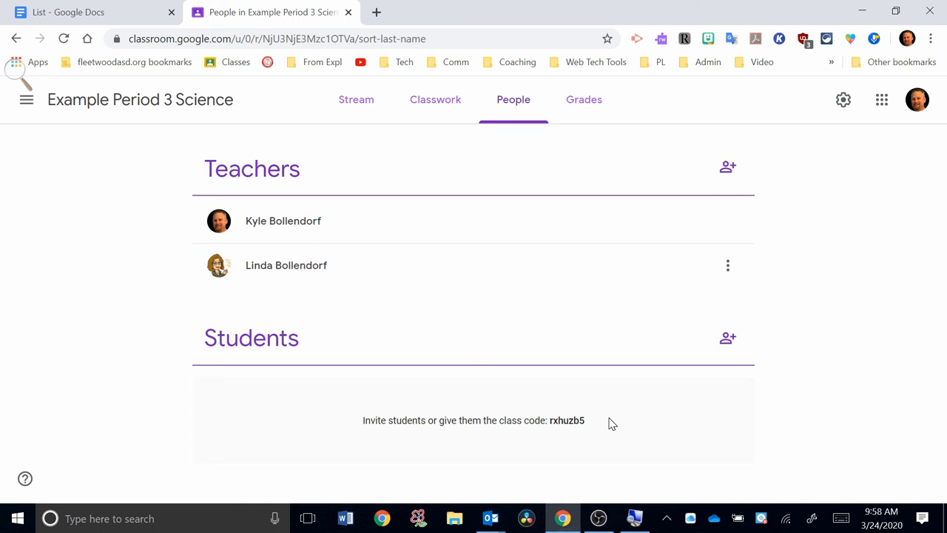
mouse_move(576, 424)
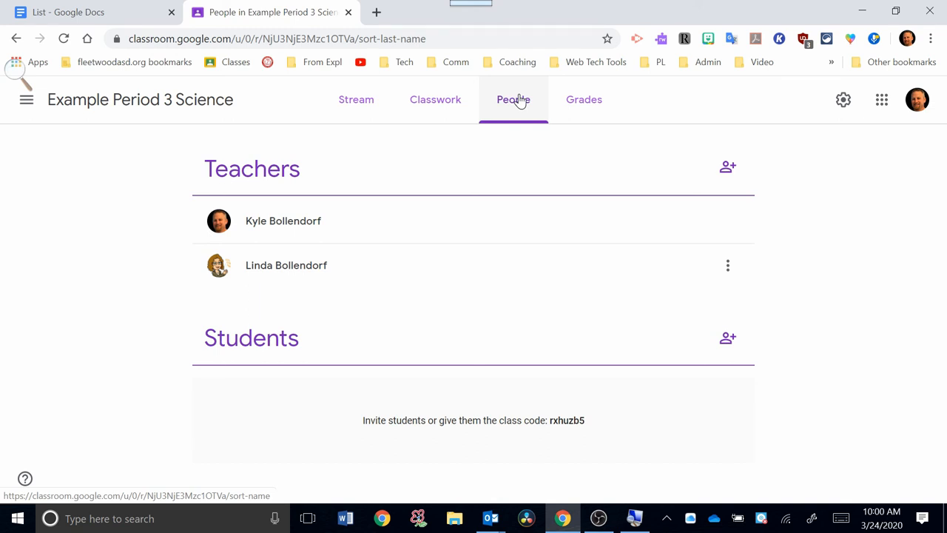
Return to the Classwork page of Example Period 3 Science.
left_click(436, 99)
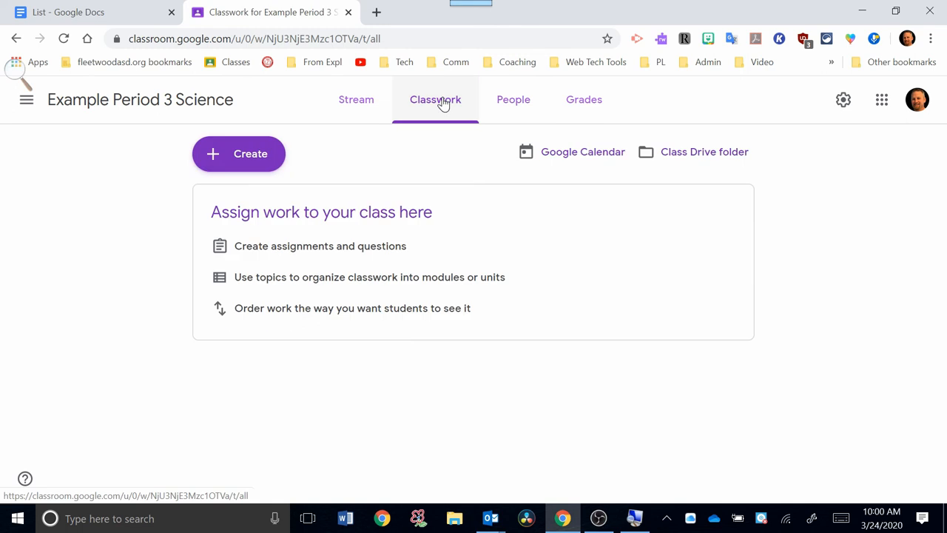
mouse_move(379, 158)
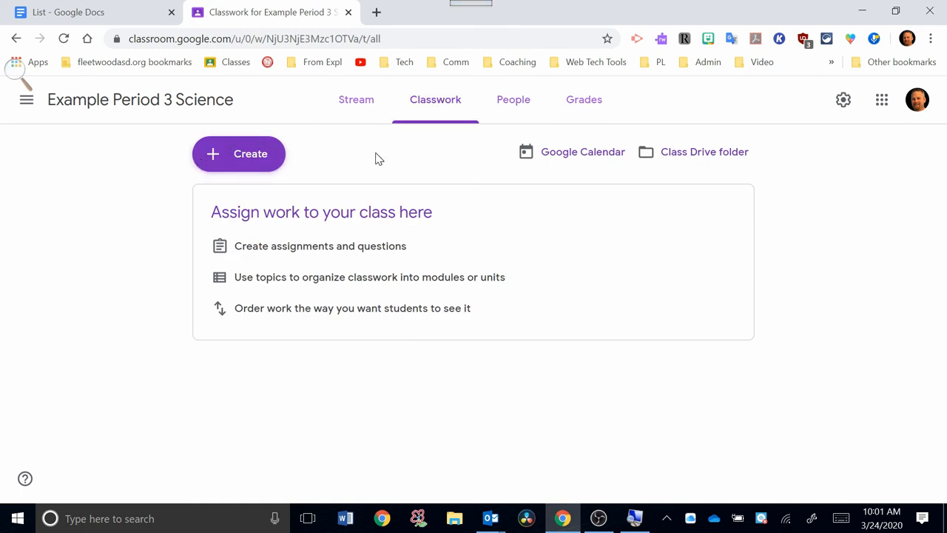